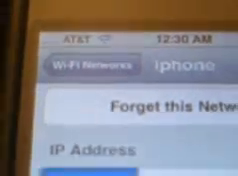
{"action": "scroll", "scroll_direction": "down", "scroll_amount": 3}
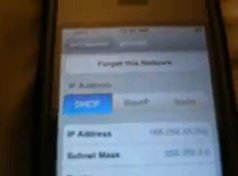